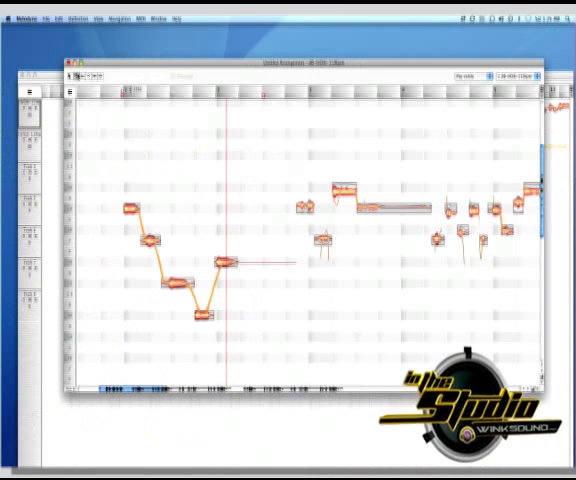
# Select the vocal notes and apply Add Random Offset To Pitch Center for a live feel.
pyautogui.moveTo(130, 180); pyautogui.dragTo(196, 284)
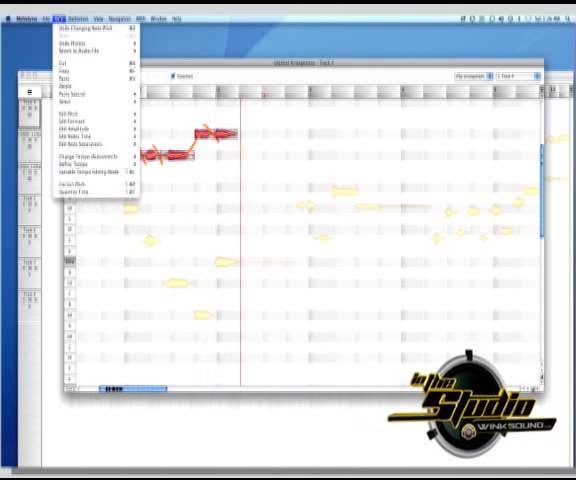
pyautogui.moveTo(76, 118)
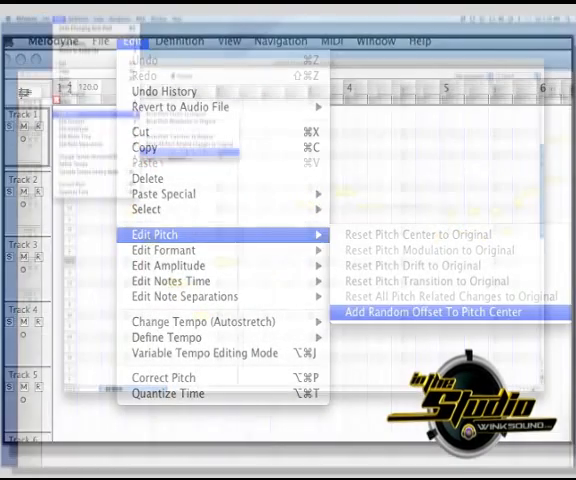
pyautogui.click(452, 312)
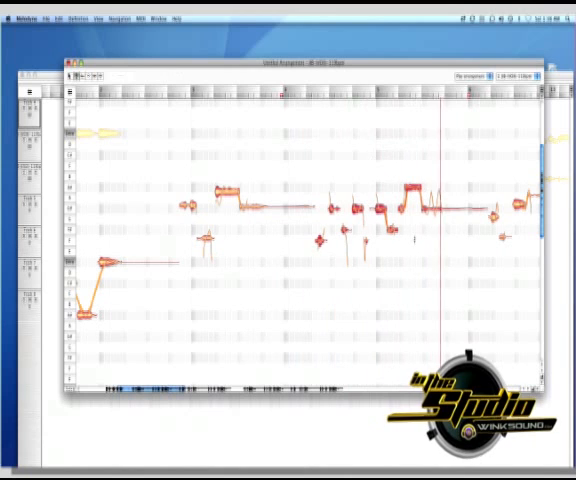
# Marquee-select the cluster of short notes in the middle of the phrase.
pyautogui.moveTo(316, 140); pyautogui.dragTo(410, 268)
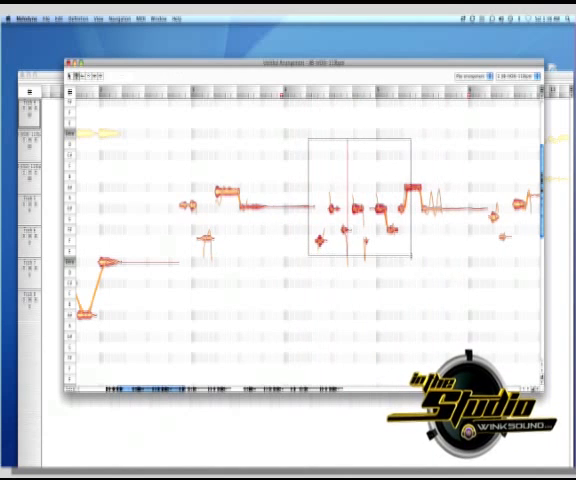